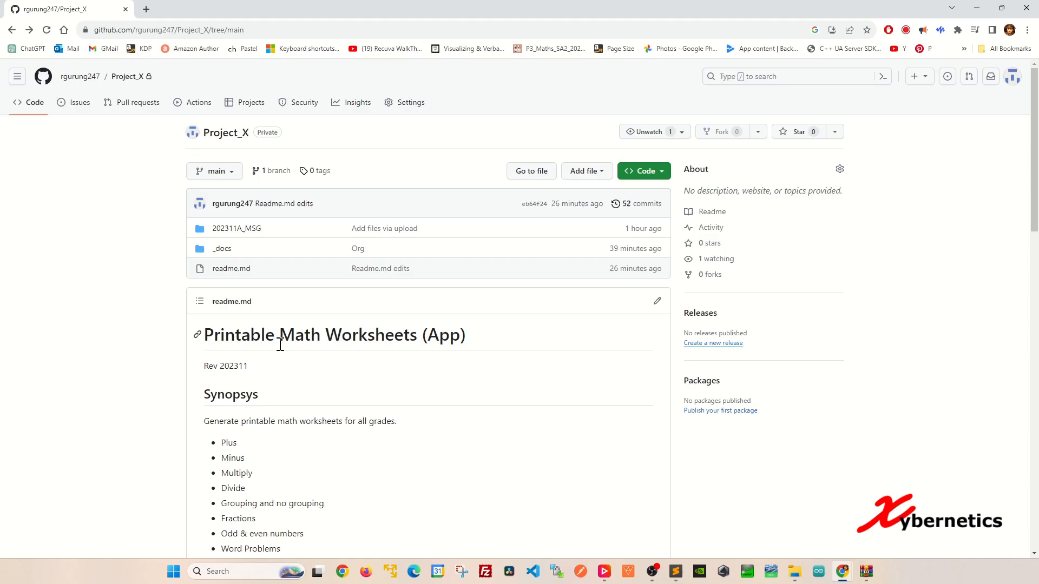
mouse_move(503, 273)
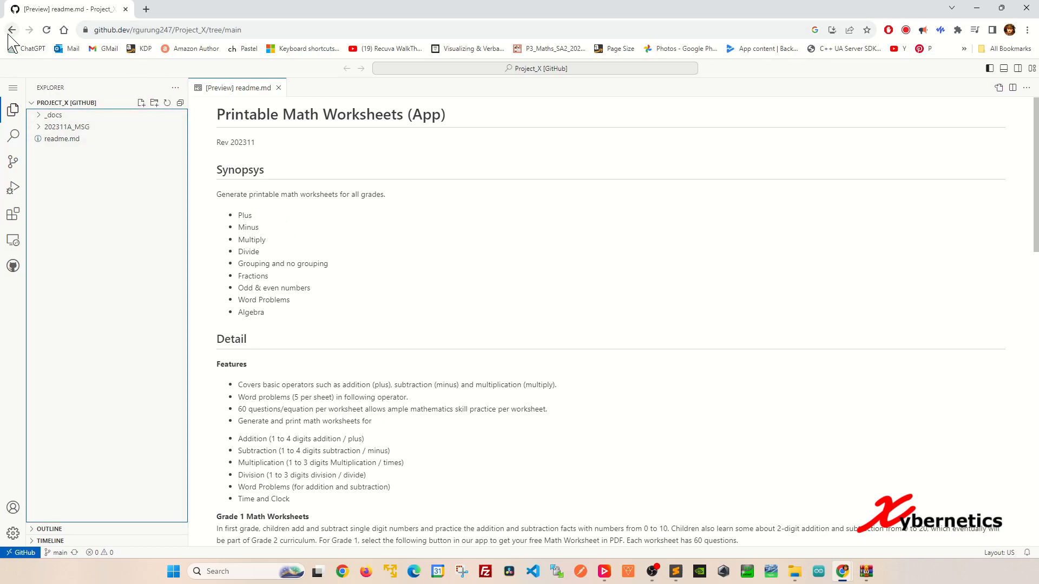
Open the repository in github.dev in a new tab and confirm only main branch exists.
left_click(17, 29)
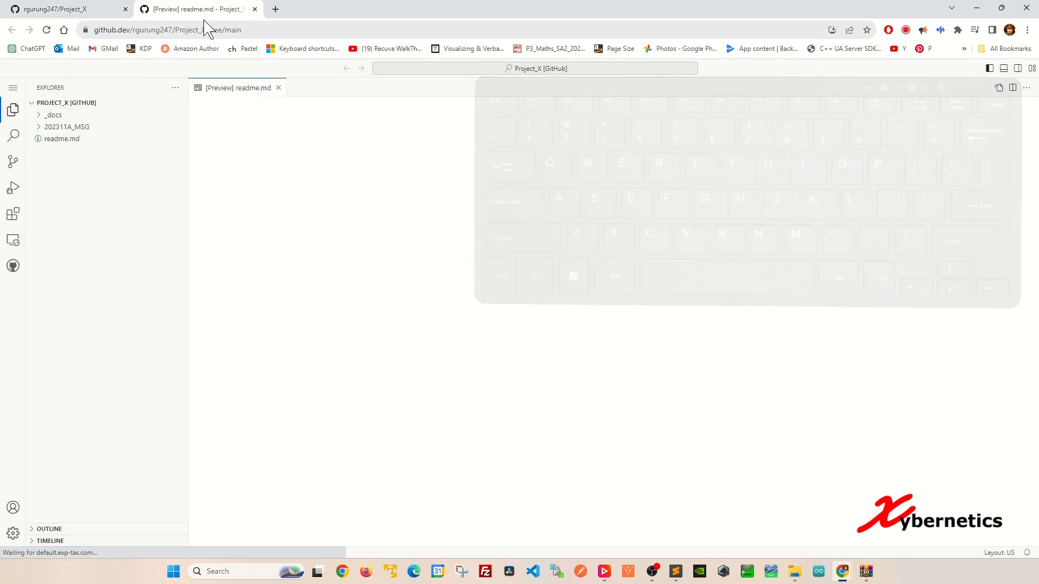
left_click(65, 9)
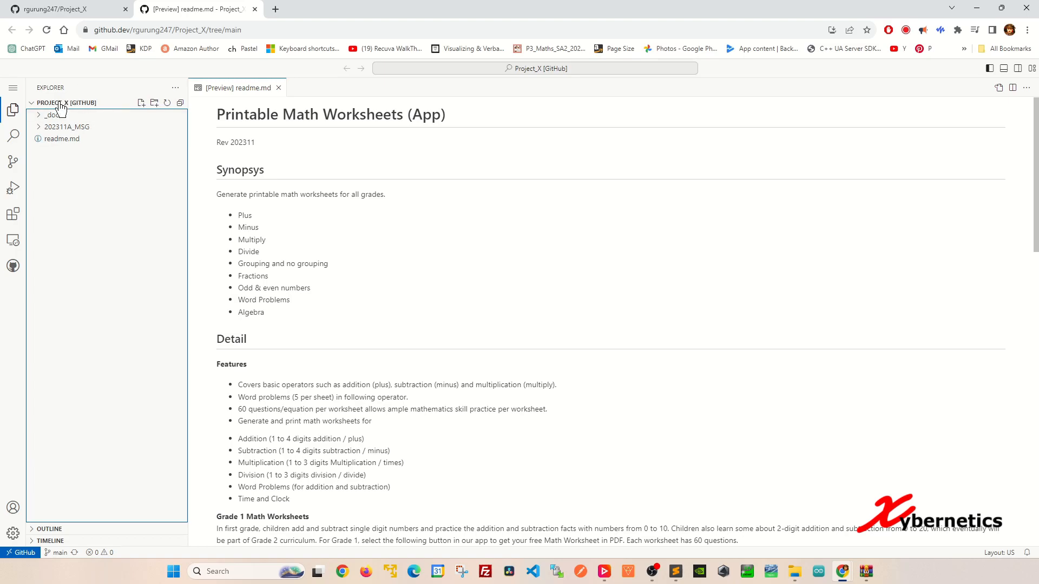
mouse_move(87, 118)
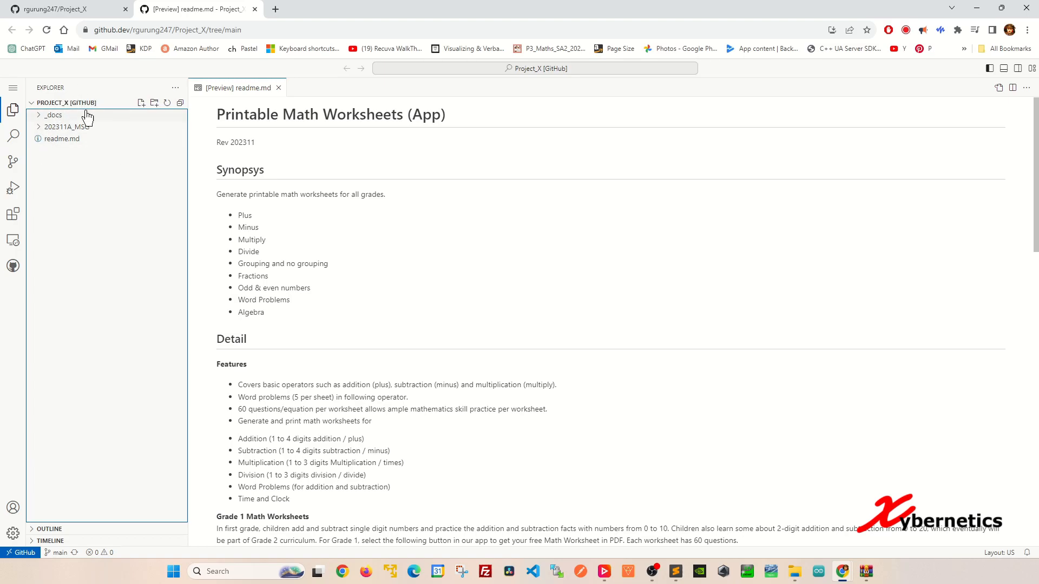
left_click(65, 8)
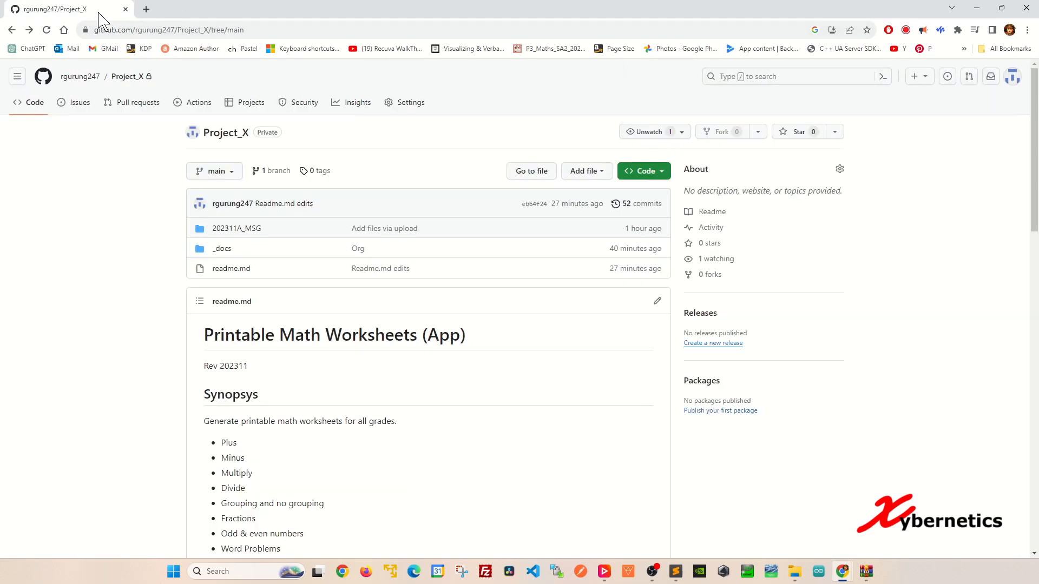
left_click(215, 171)
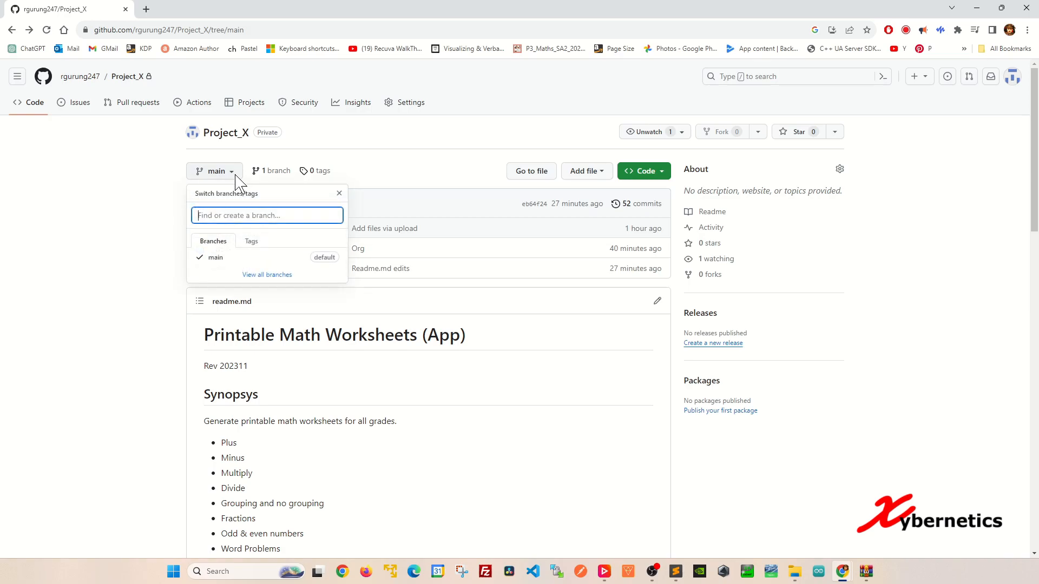
left_click(215, 258)
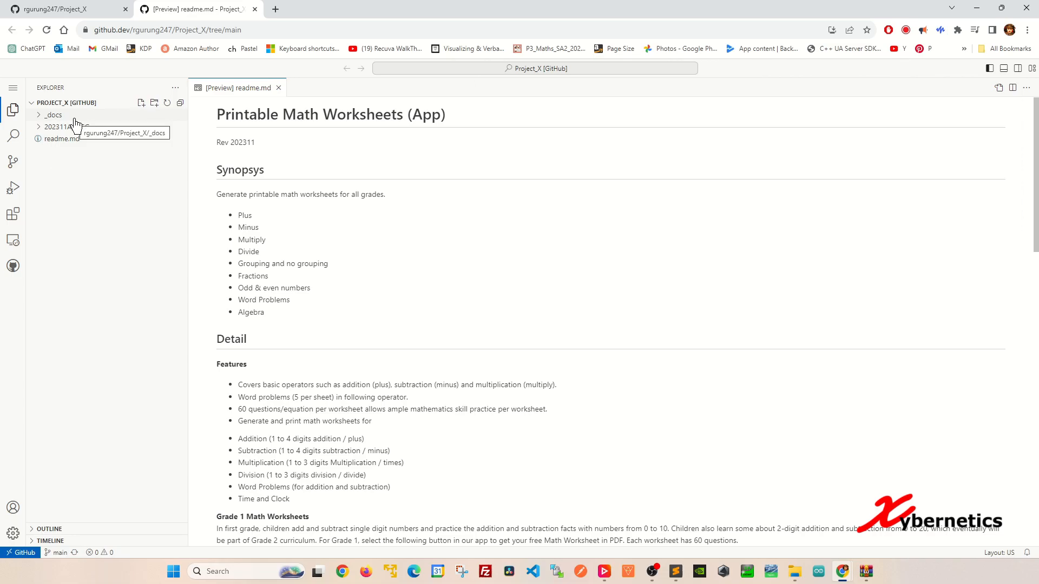
mouse_move(79, 216)
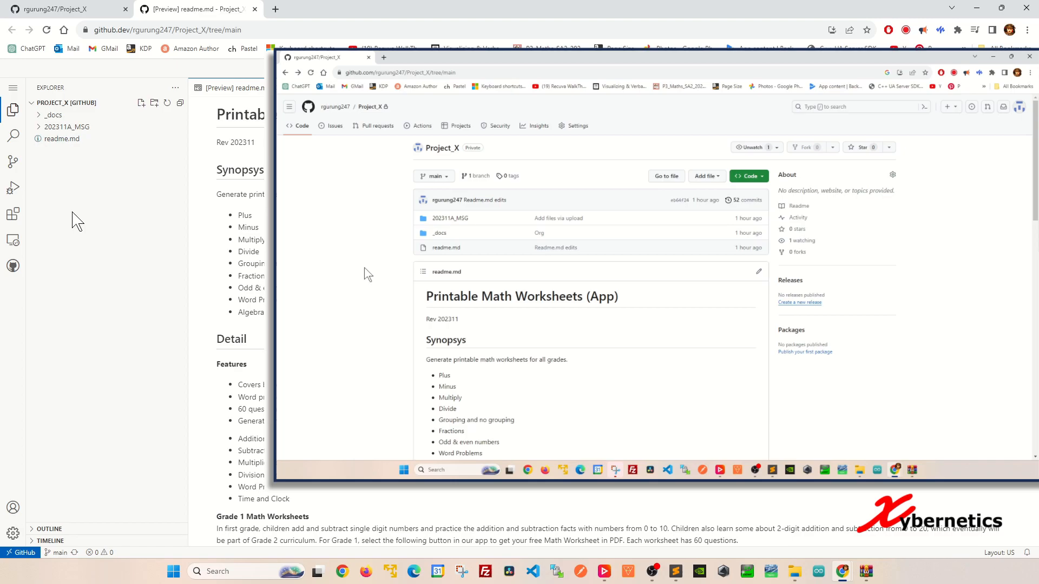
mouse_move(374, 273)
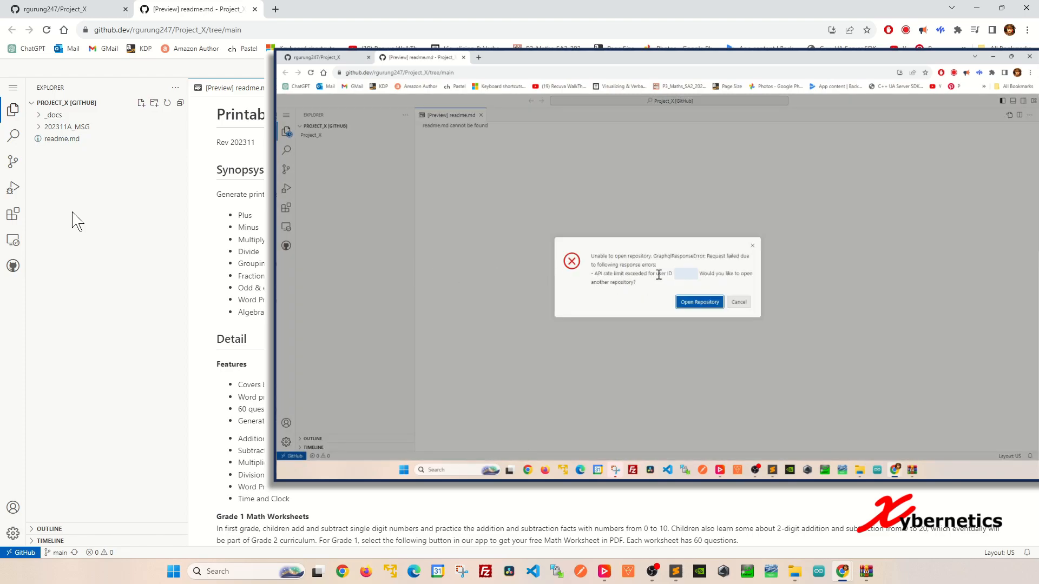
mouse_move(789, 319)
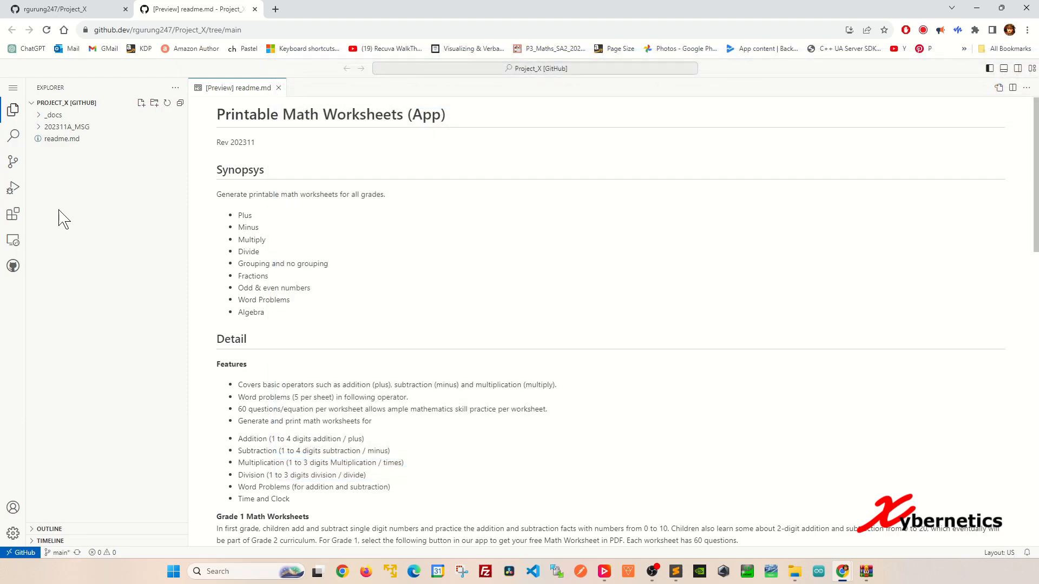
mouse_move(96, 197)
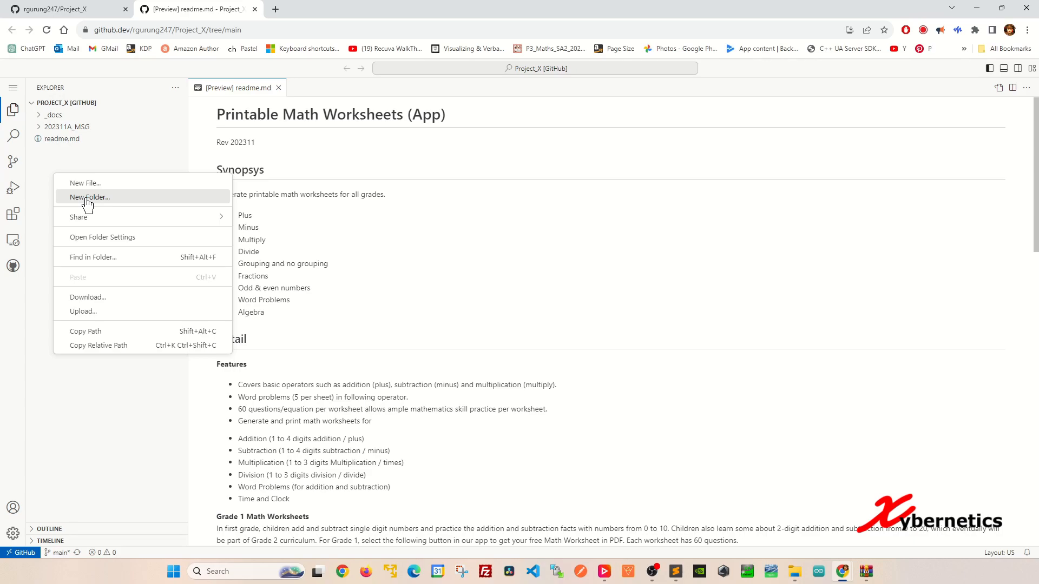
Add a root-level MSG folder and drag _docs into it, confirming the move.
left_click(89, 197)
type("MSG")
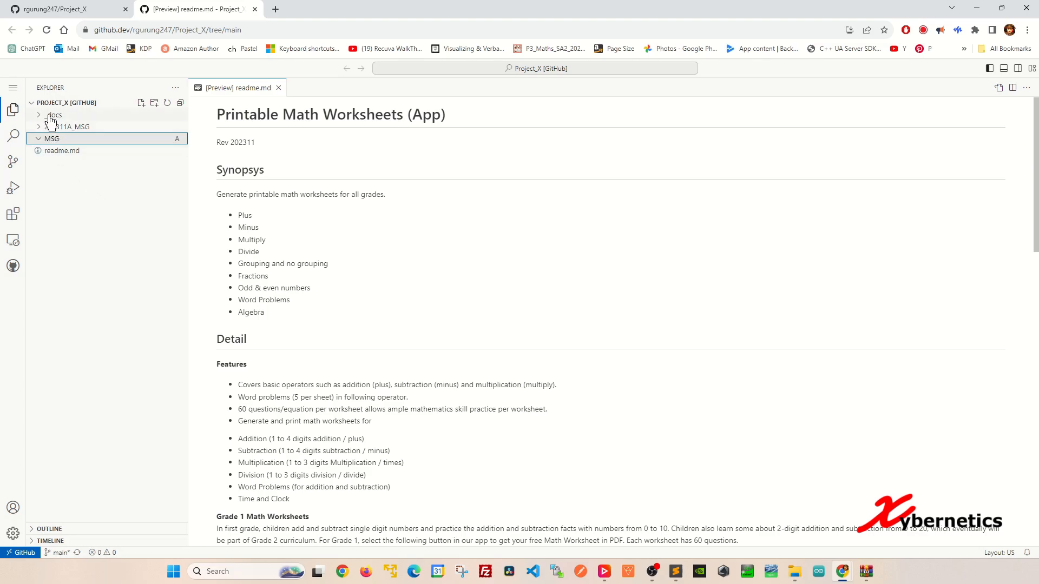
left_click(52, 115)
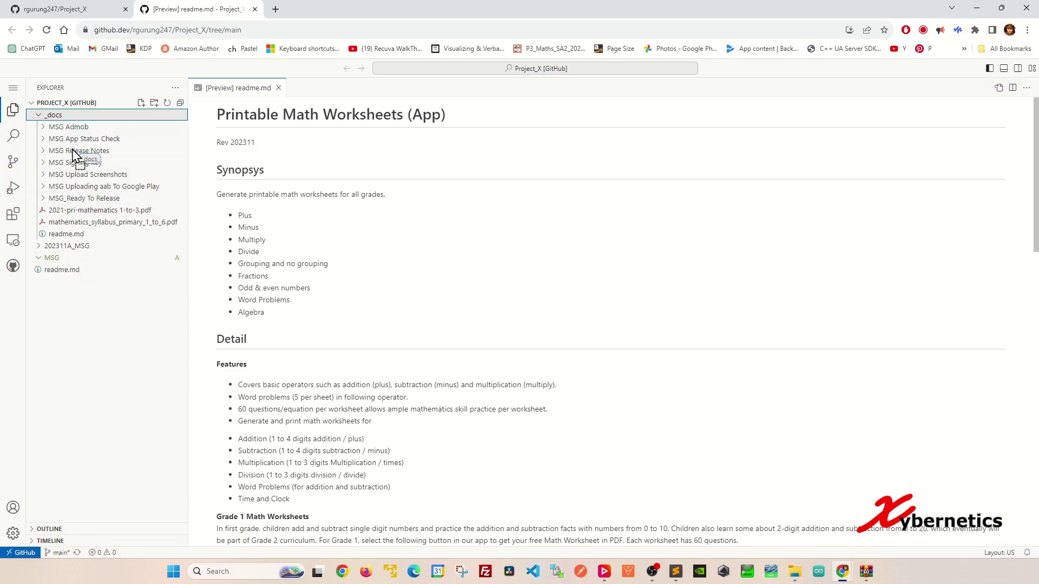
left_click_drag(53, 115, 53, 257)
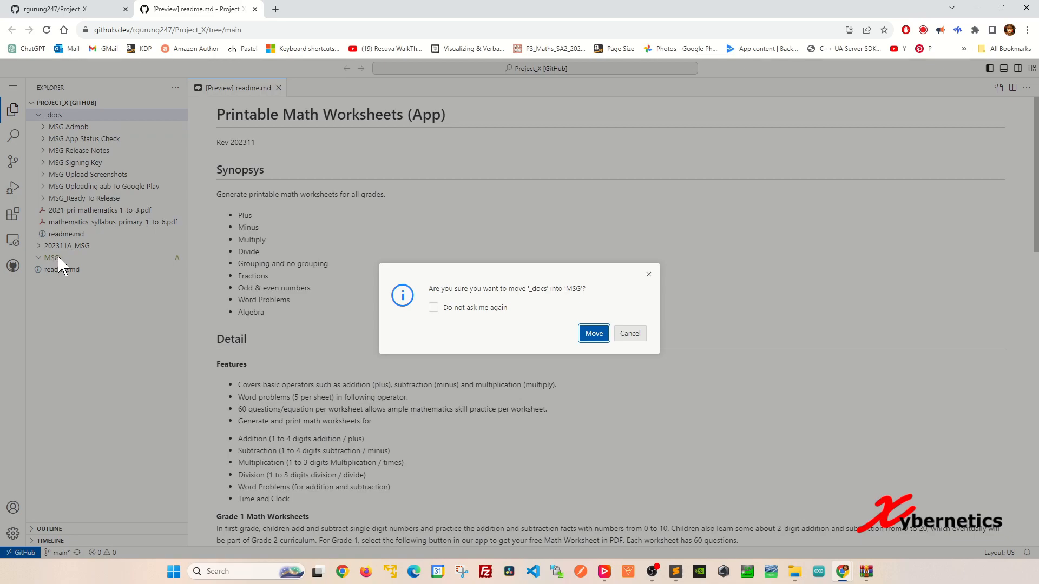
left_click(594, 333)
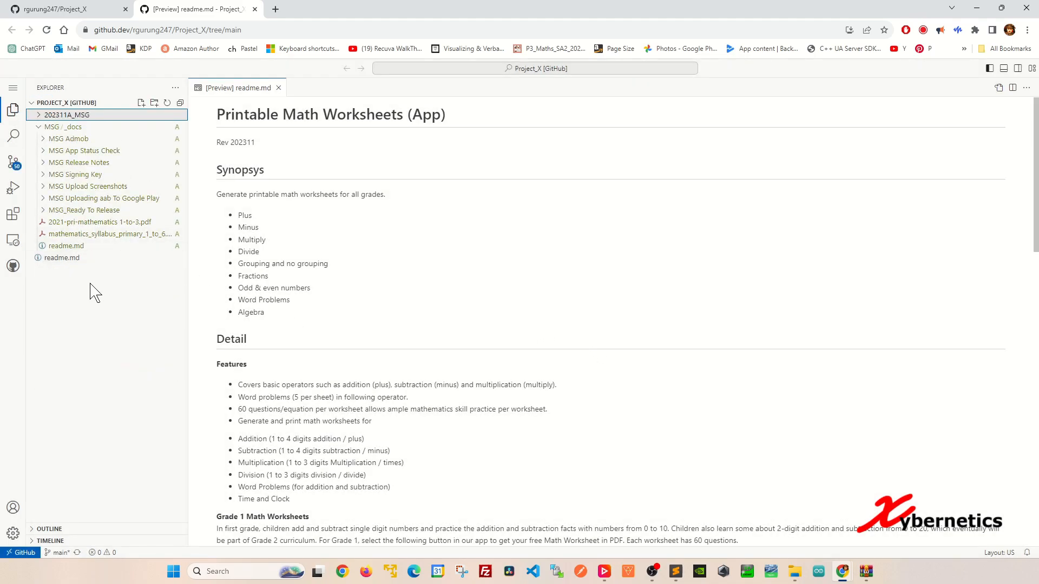
mouse_move(84, 168)
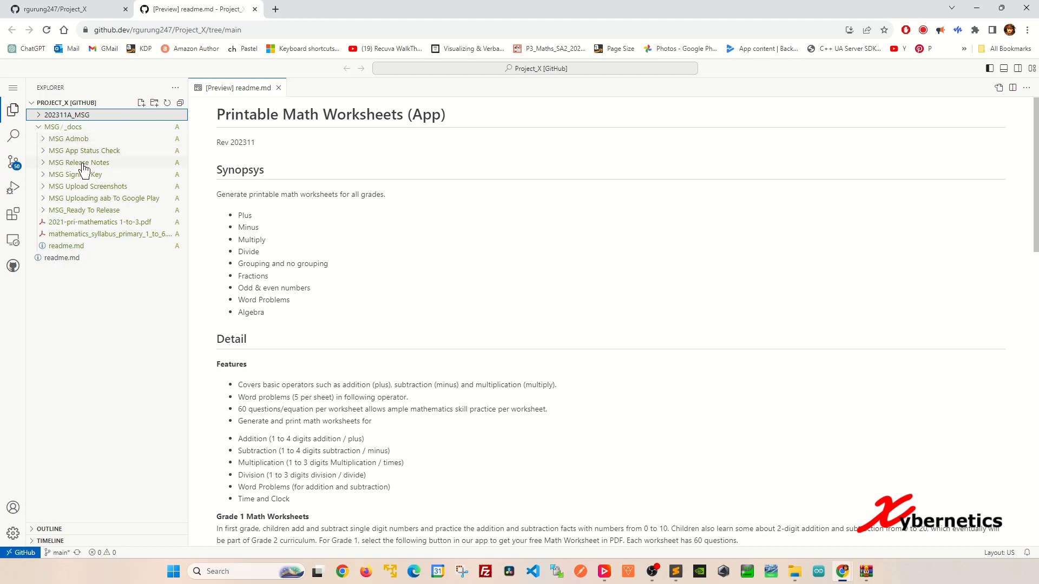
left_click(70, 8)
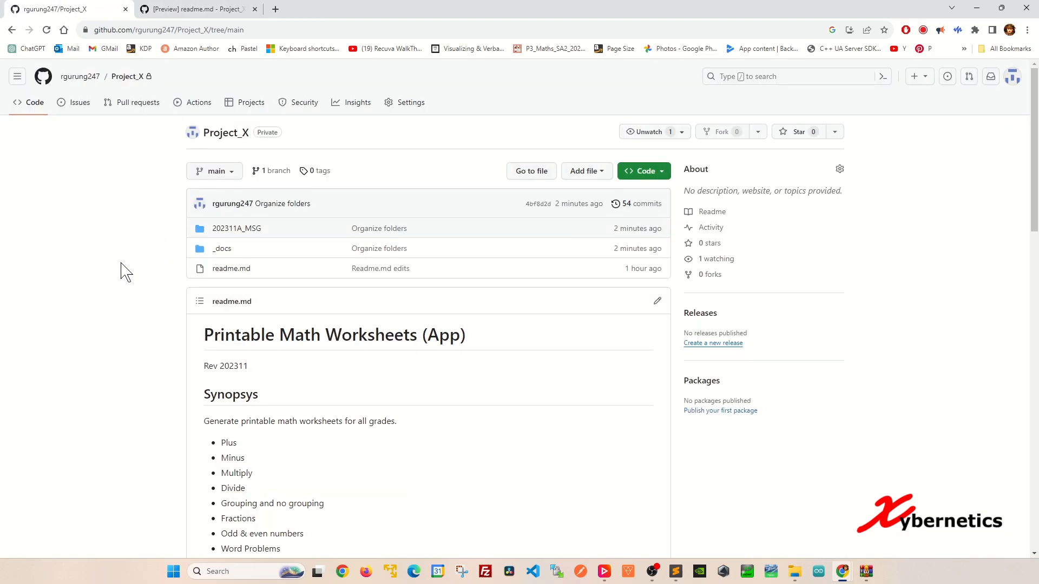
left_click(648, 131)
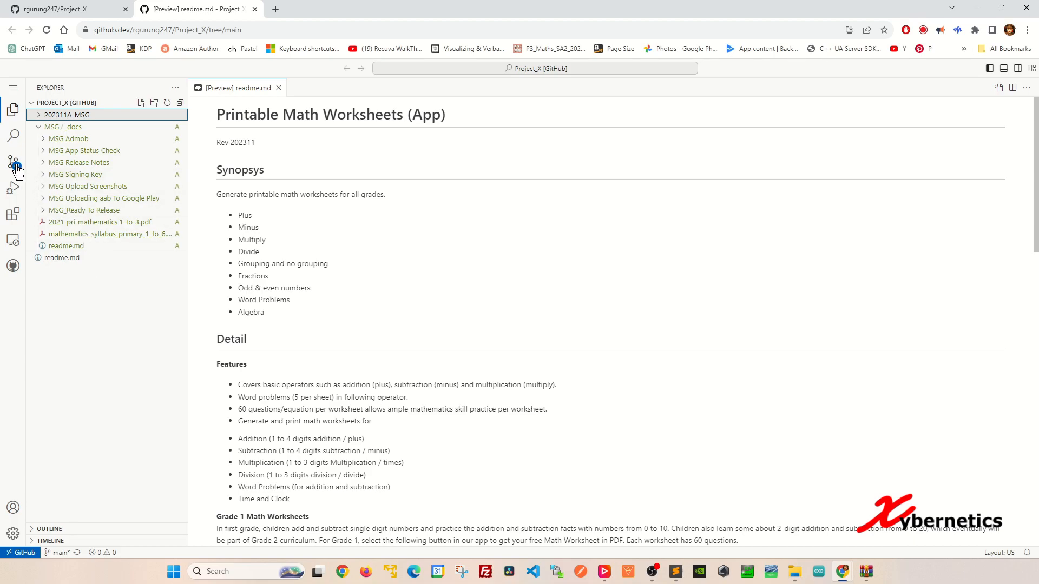
mouse_move(13, 162)
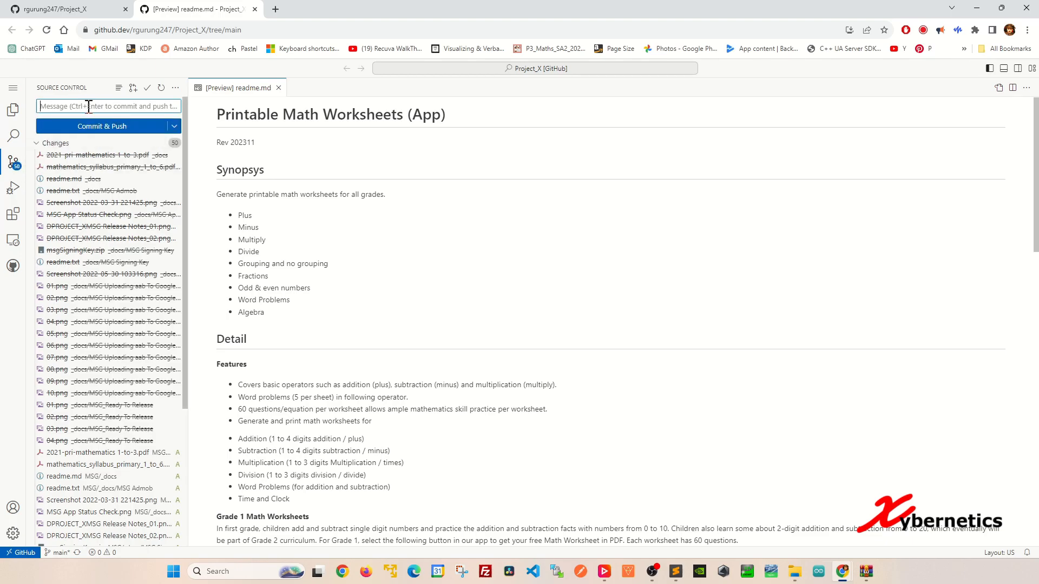
Commit and push the reorganization with the message 'Org Folder', then return to Explorer.
type("Ora")
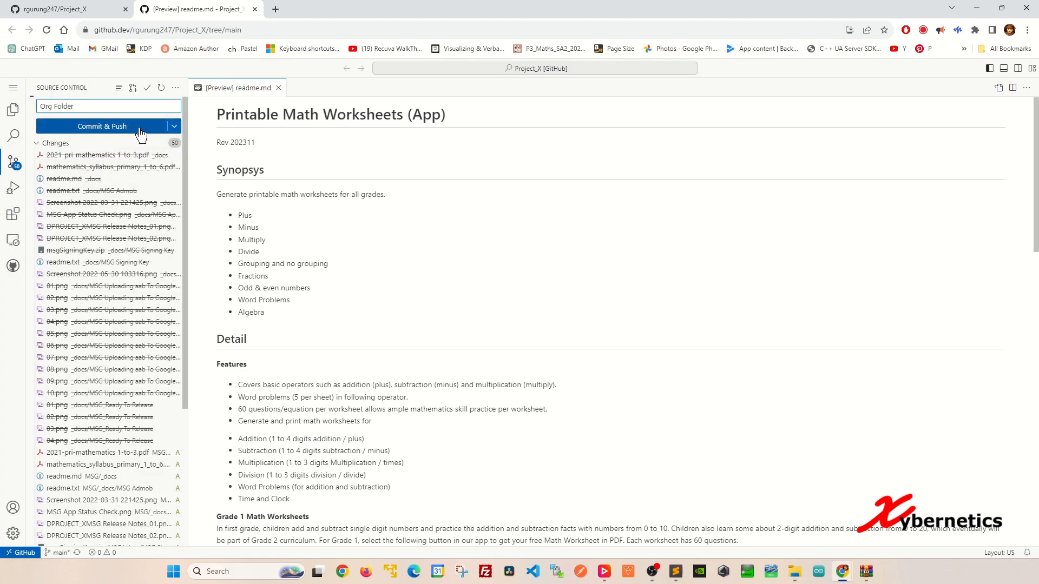
left_click(101, 126)
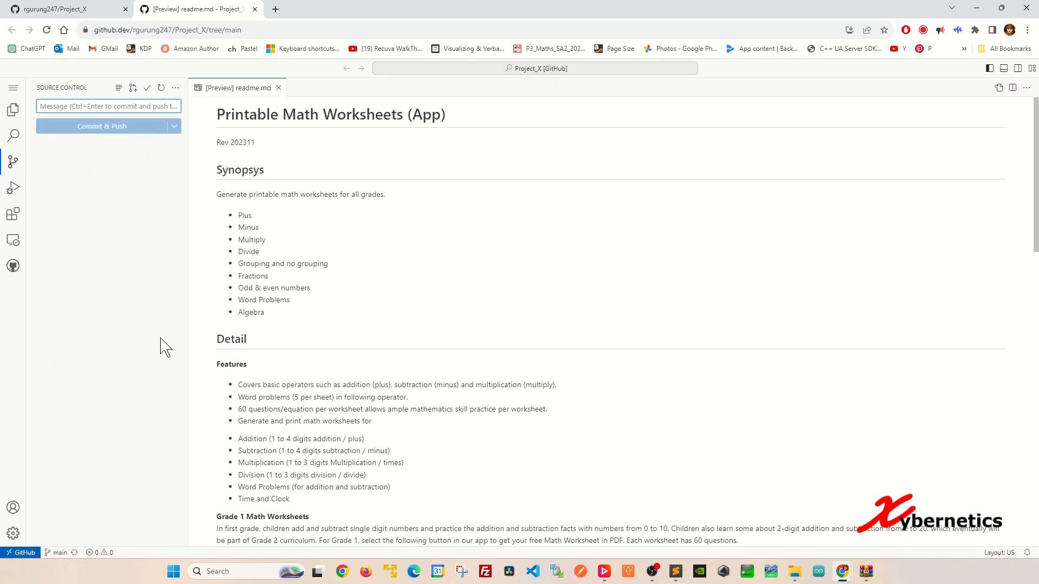
mouse_move(128, 167)
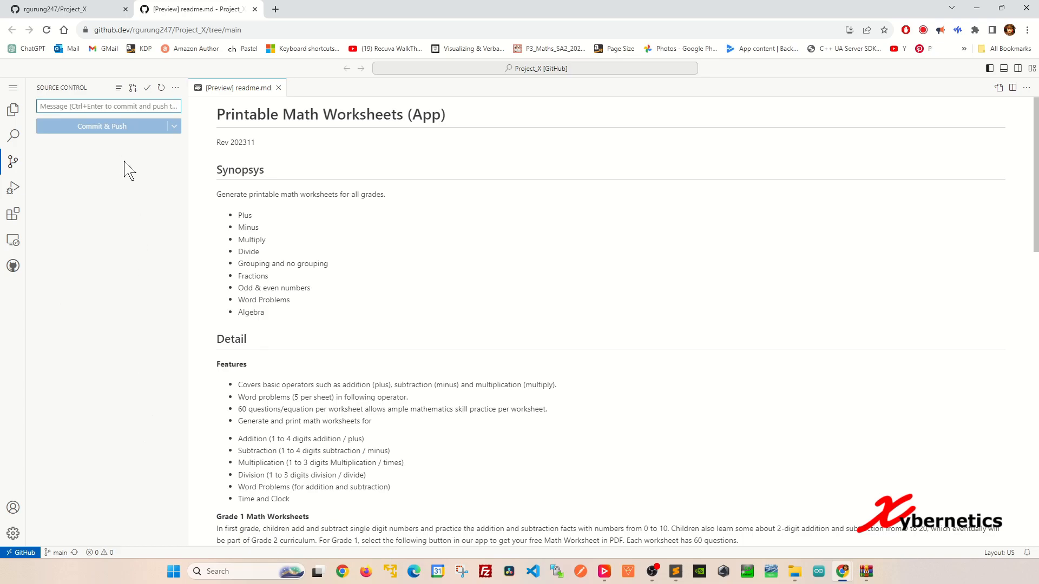
left_click(13, 109)
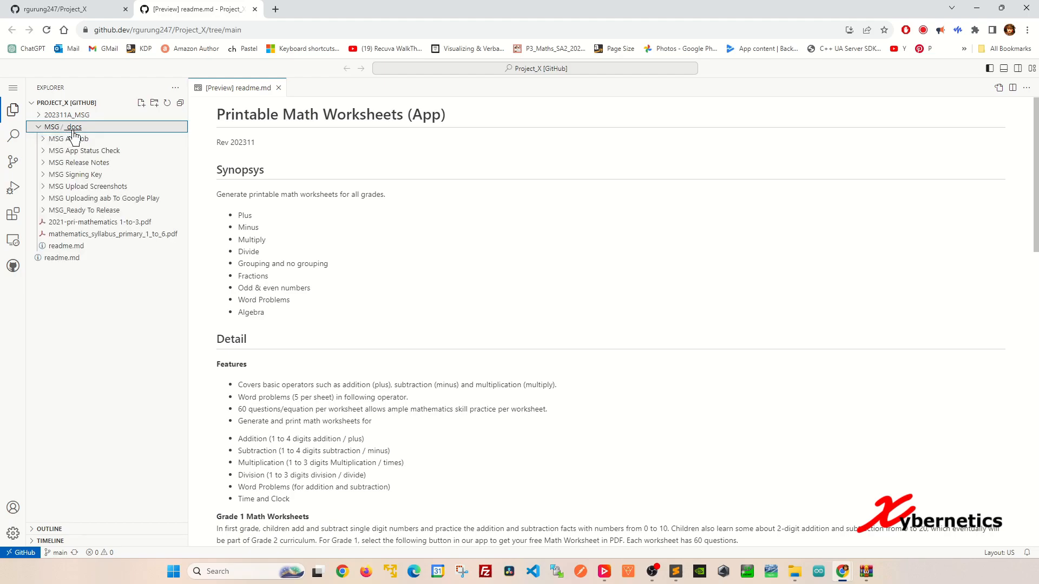
mouse_move(178, 134)
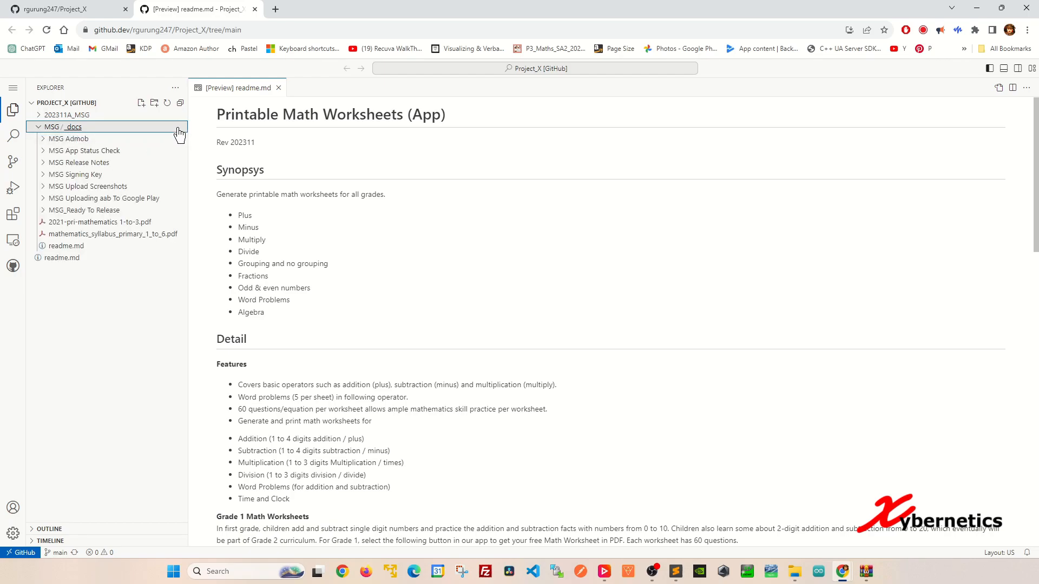
On the GitHub repository page, open MSG/_docs to view its moved subfolders and files.
left_click(70, 7)
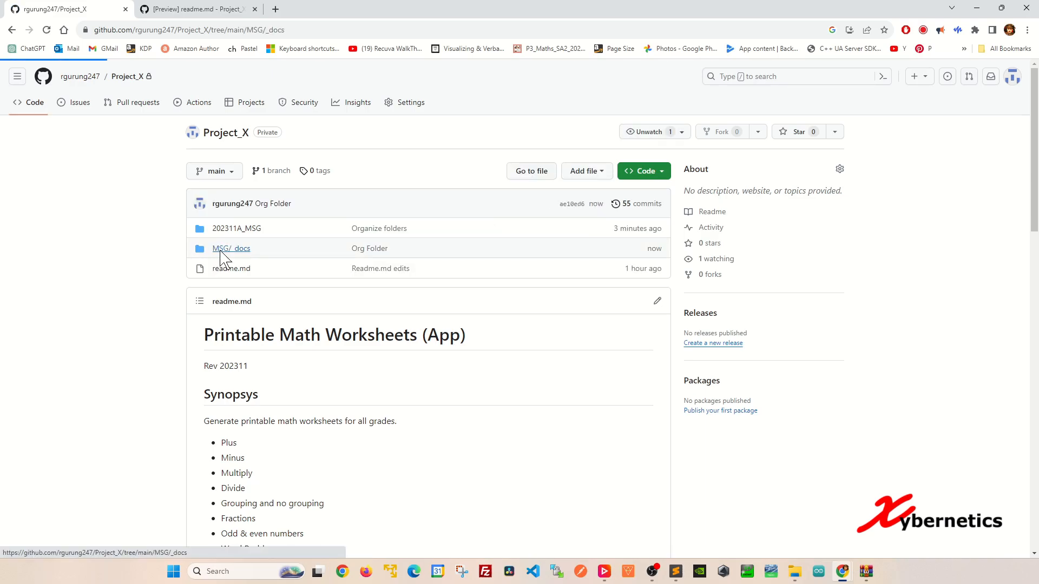
left_click(231, 248)
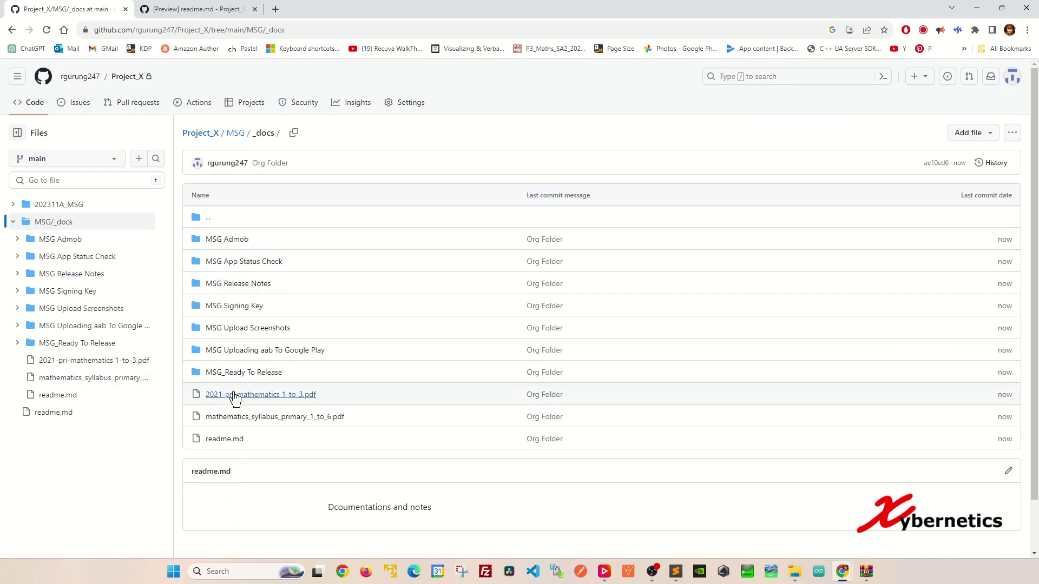